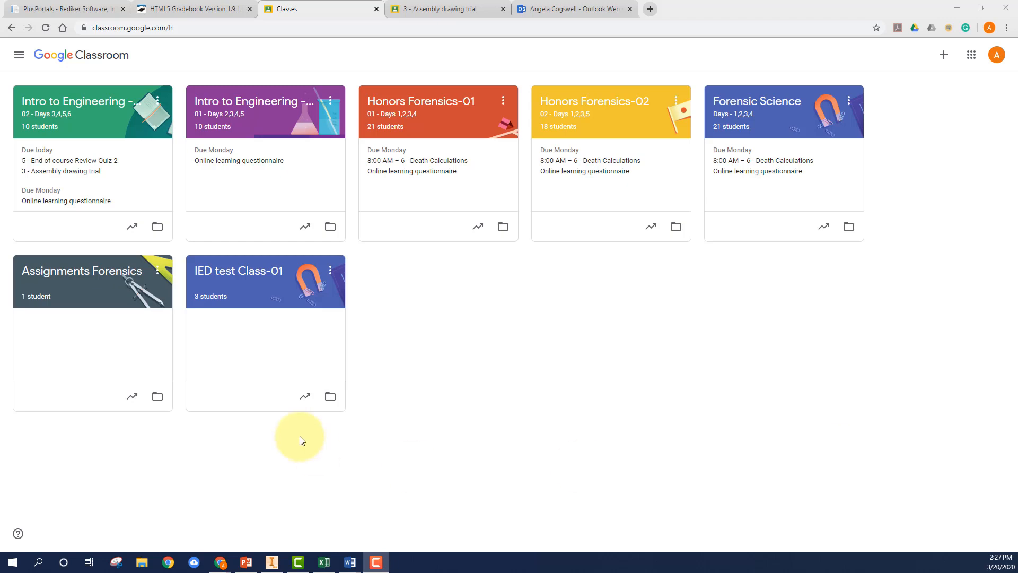
mouse_move(254, 104)
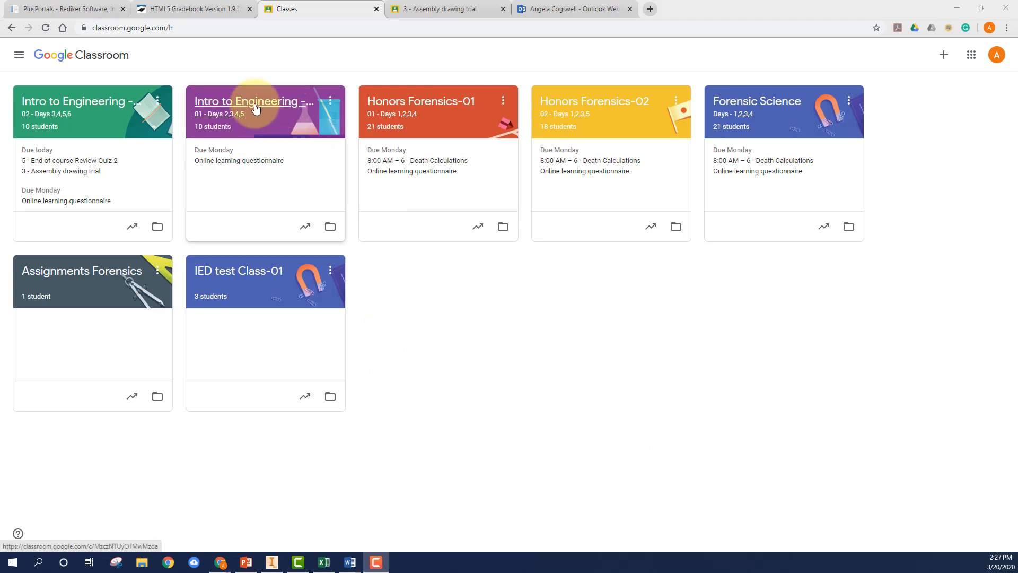
View the Intro to Engineering - 01 class settings showing Guardian summaries on, and bring up an example summary
click(255, 101)
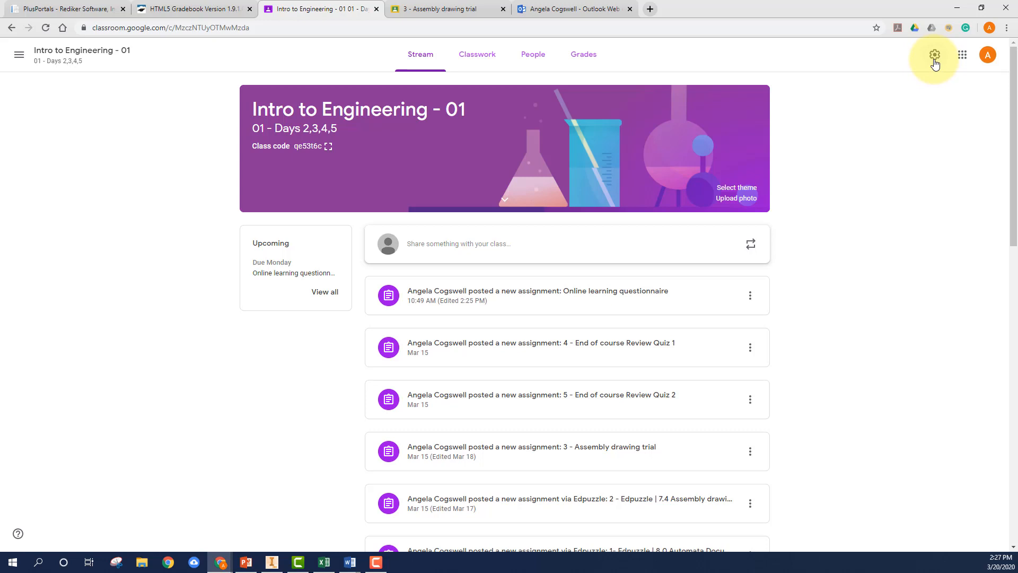
click(933, 54)
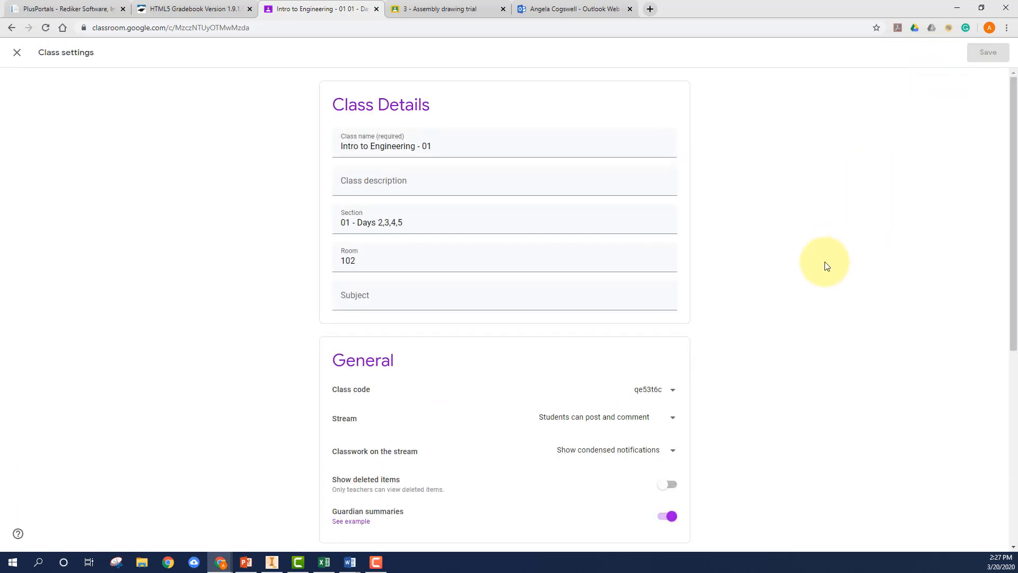
scroll(down, 3)
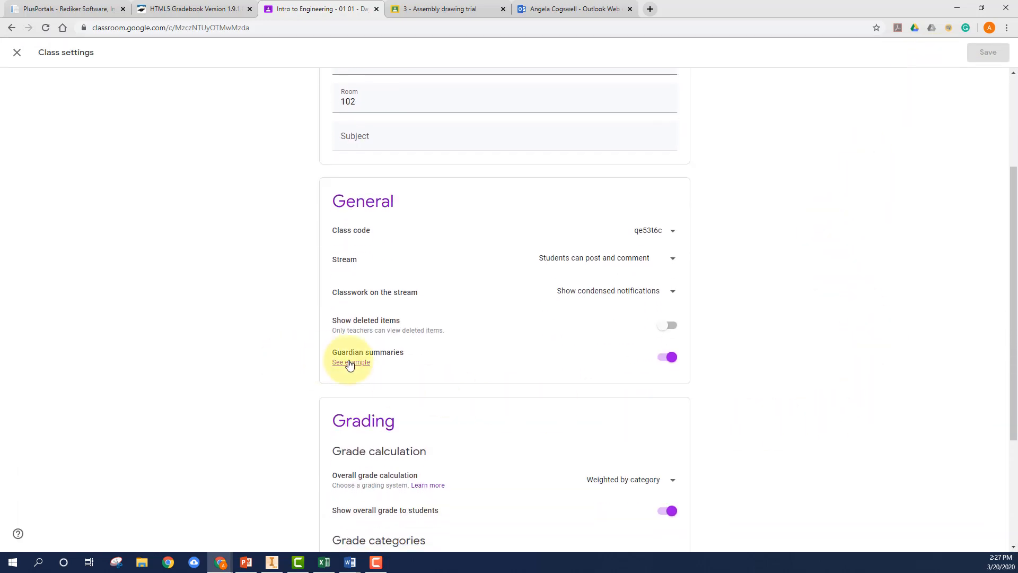
click(667, 358)
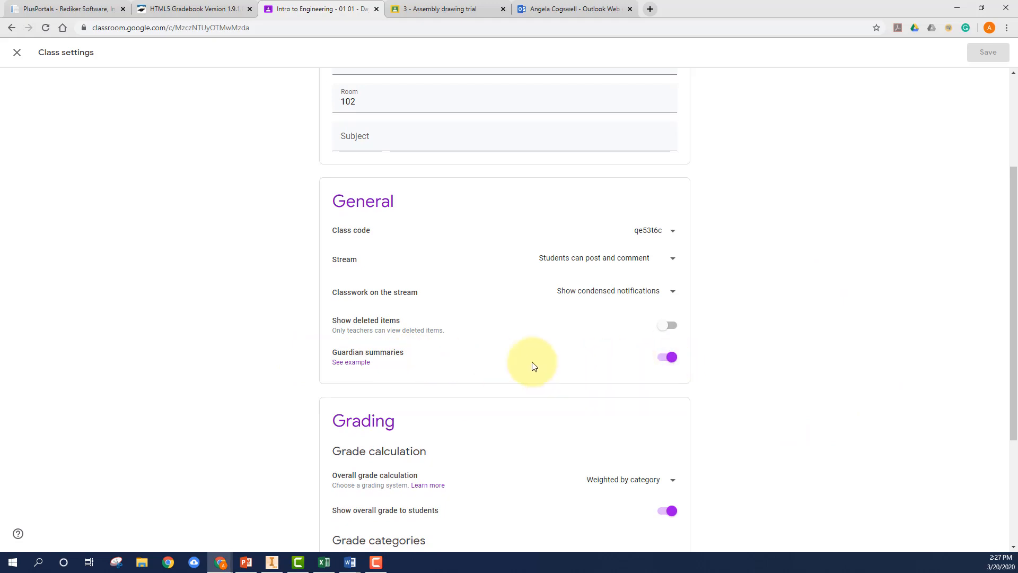
Review the sample guardian email summary in Classroom Help and close that article
click(351, 362)
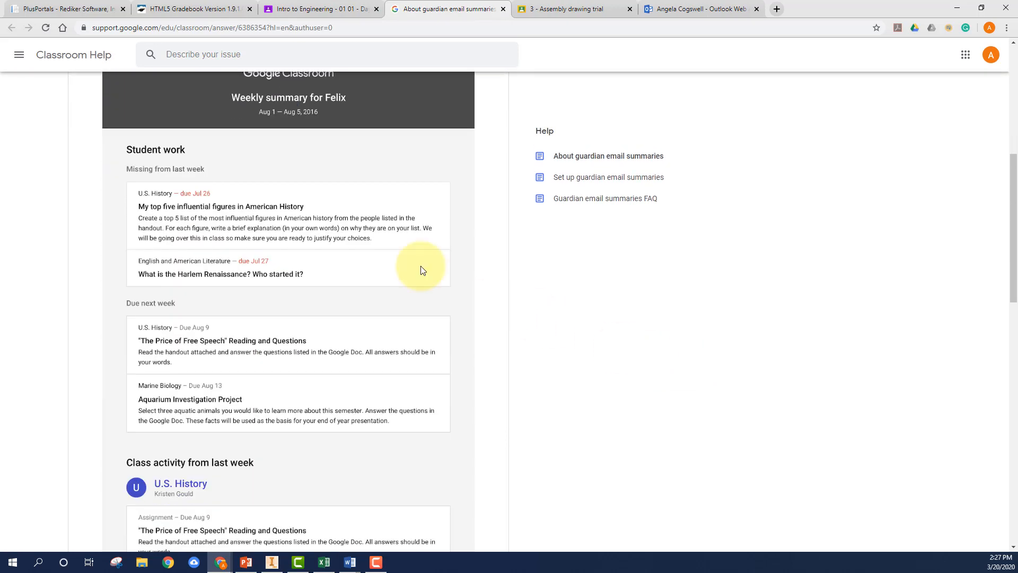
mouse_move(110, 187)
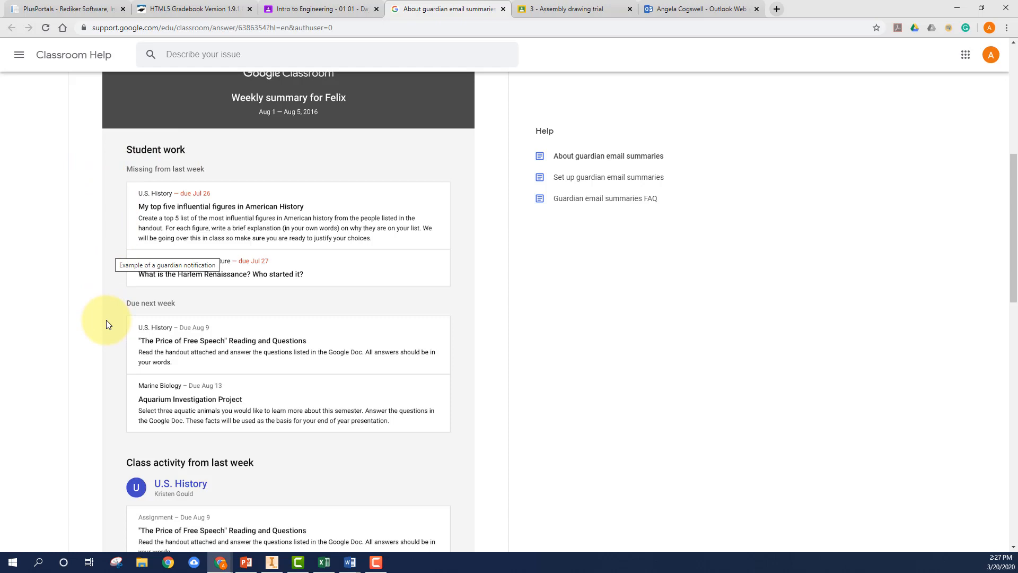
mouse_move(116, 482)
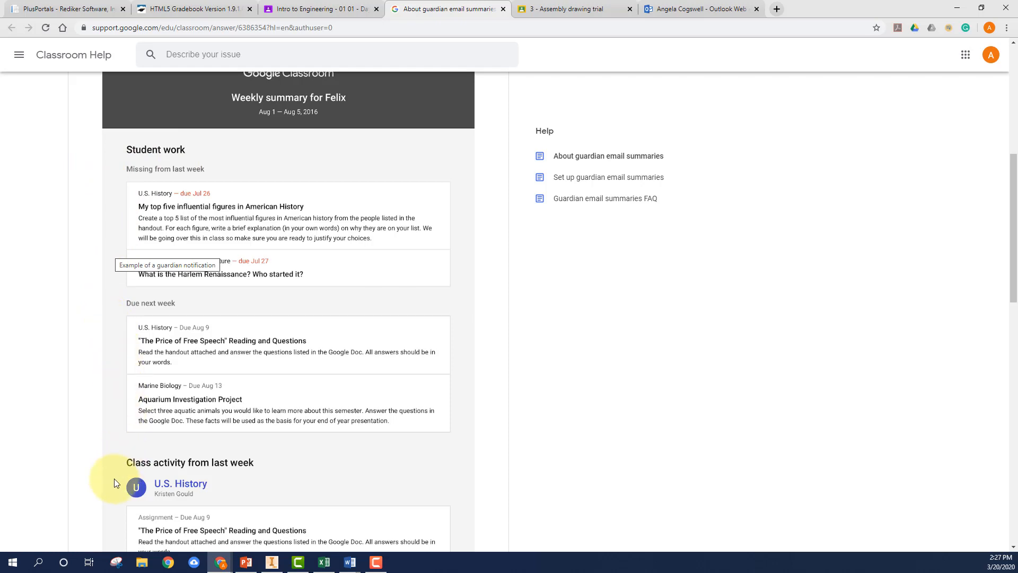
mouse_move(314, 227)
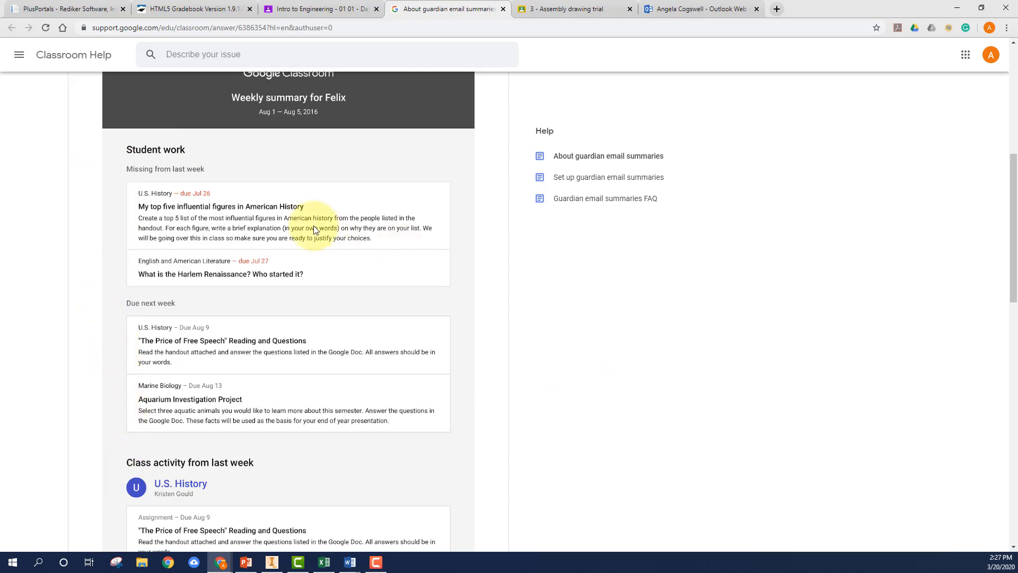
mouse_move(520, 357)
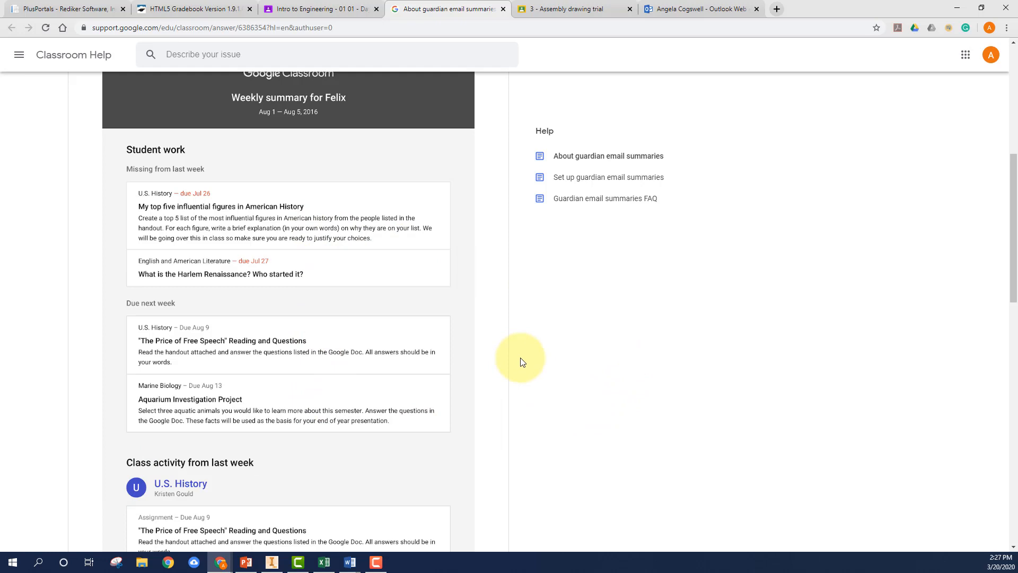
mouse_move(537, 344)
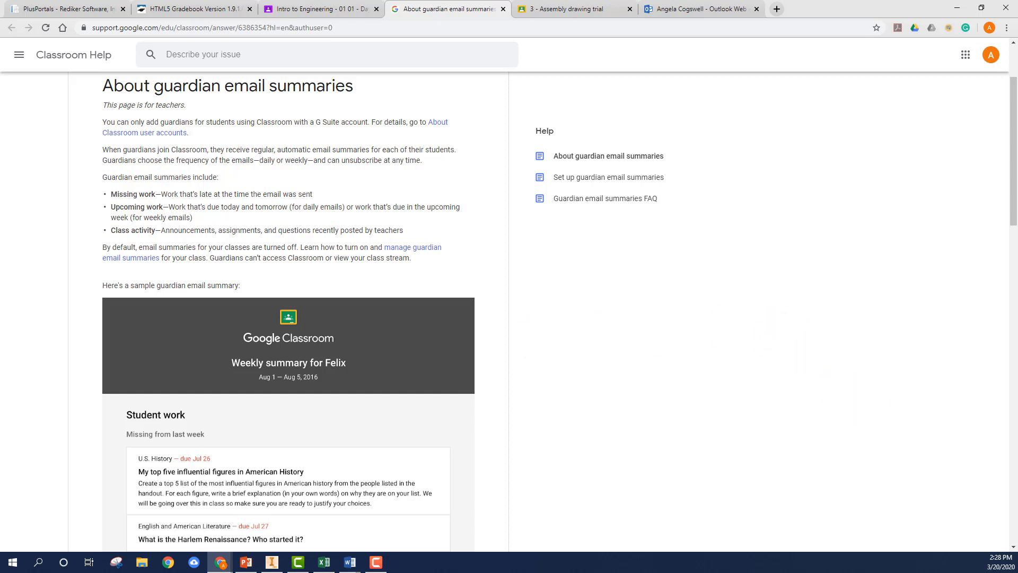
click(318, 10)
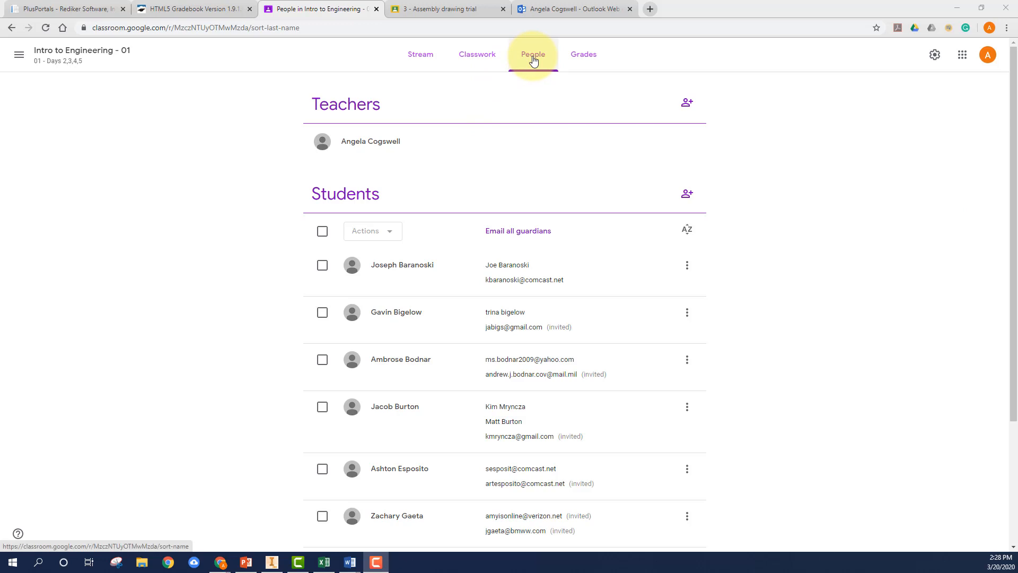
scroll(down, 3)
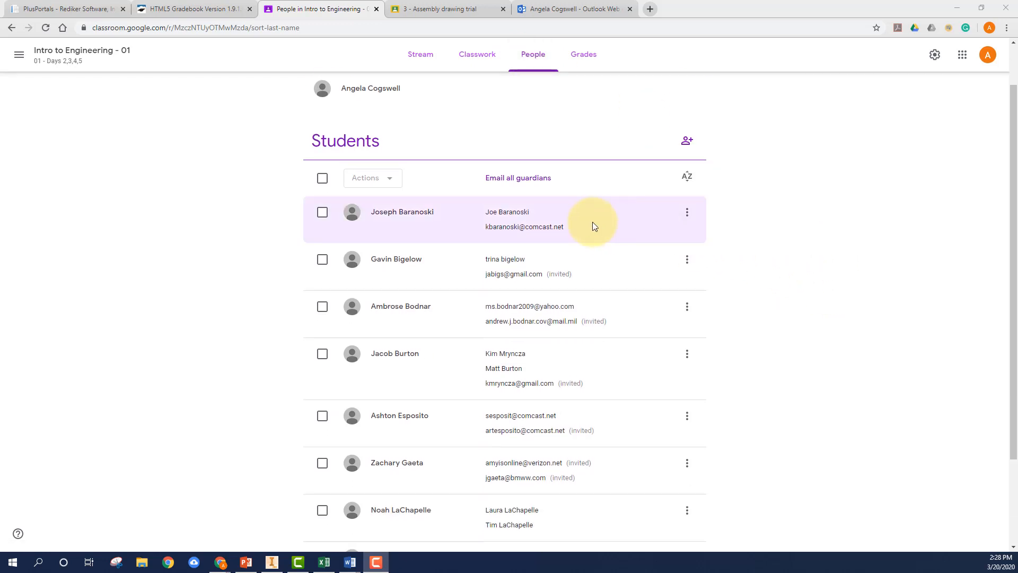
scroll(down, 3)
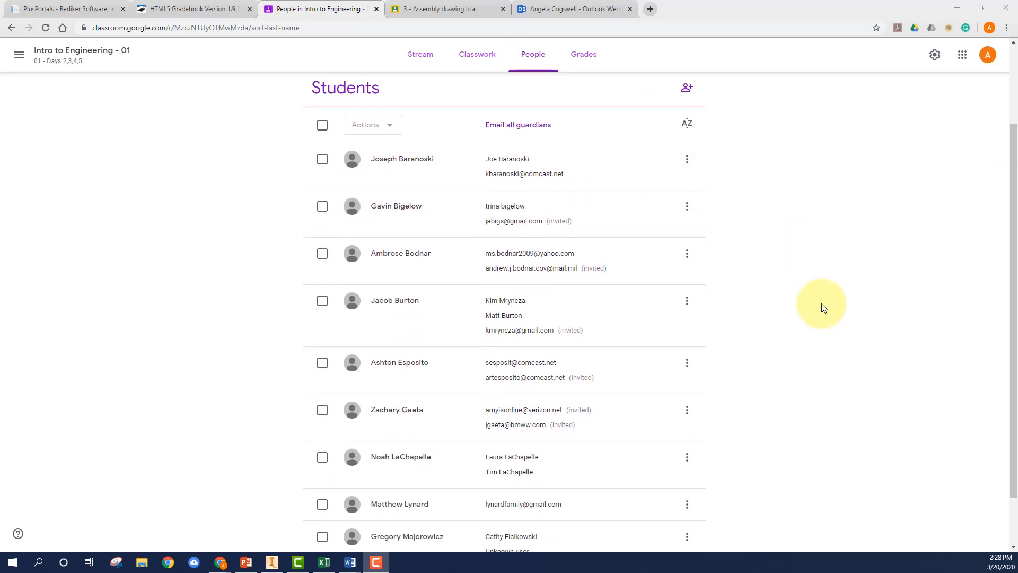
scroll(down, 3)
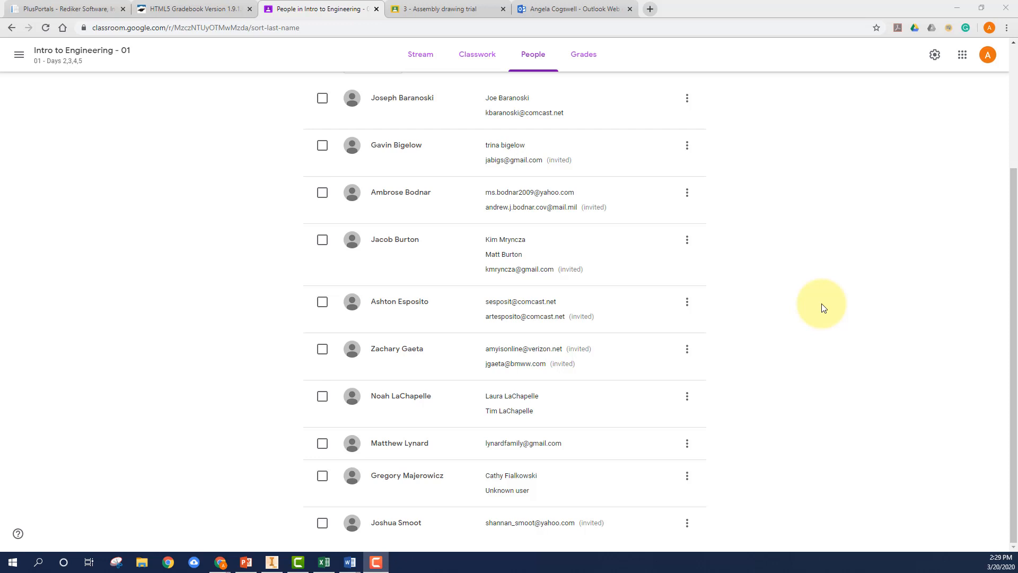
mouse_move(814, 318)
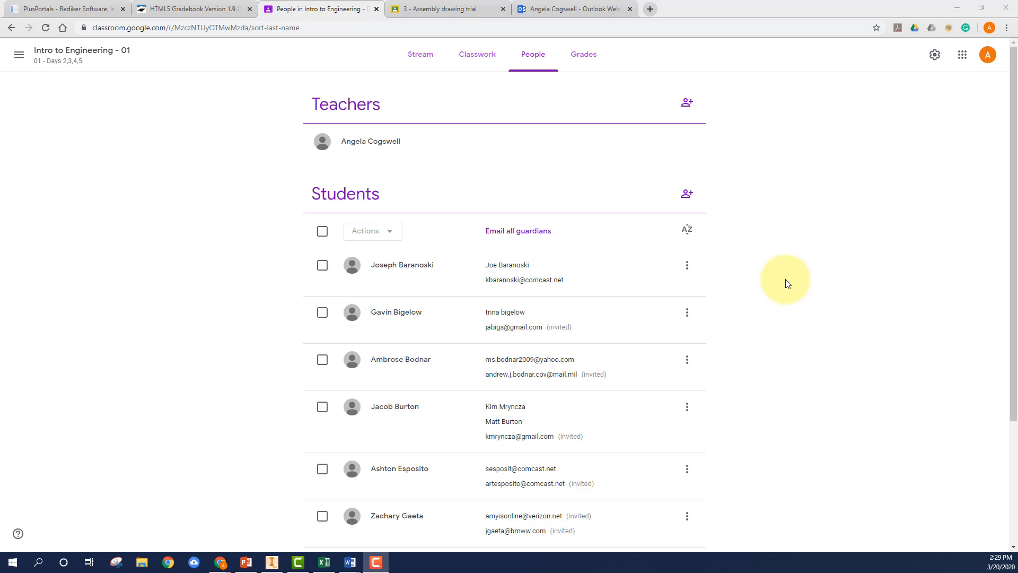
mouse_move(762, 281)
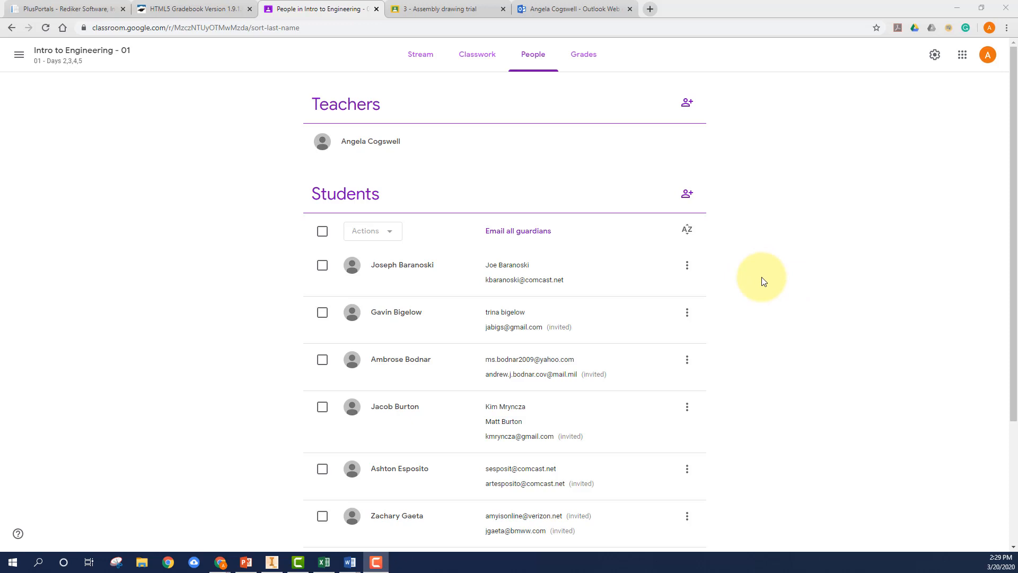
click(188, 8)
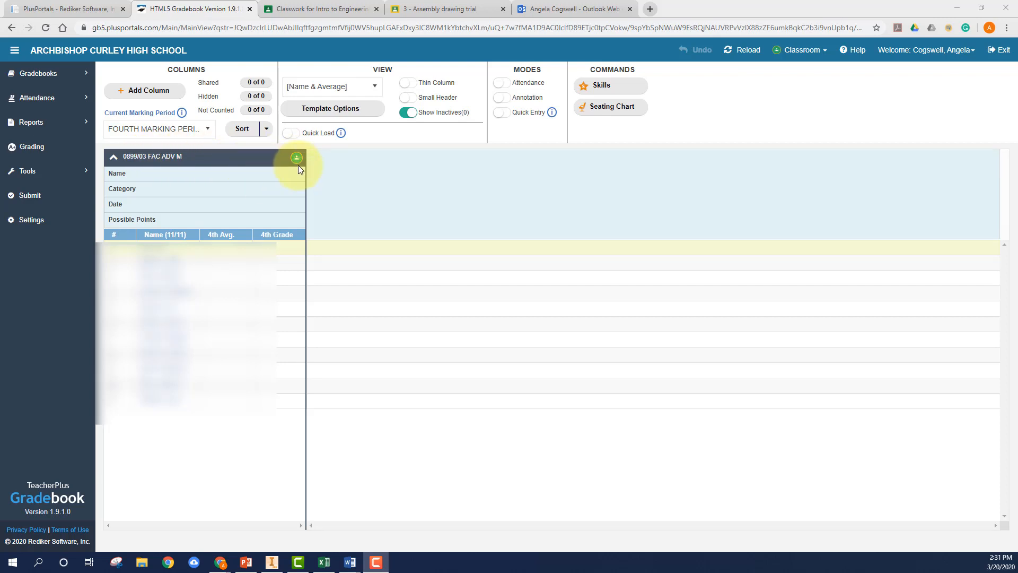
Switch to the INTR ENG D 0391/01 FS4T4 gradebook with its assignment columns and scores
click(297, 158)
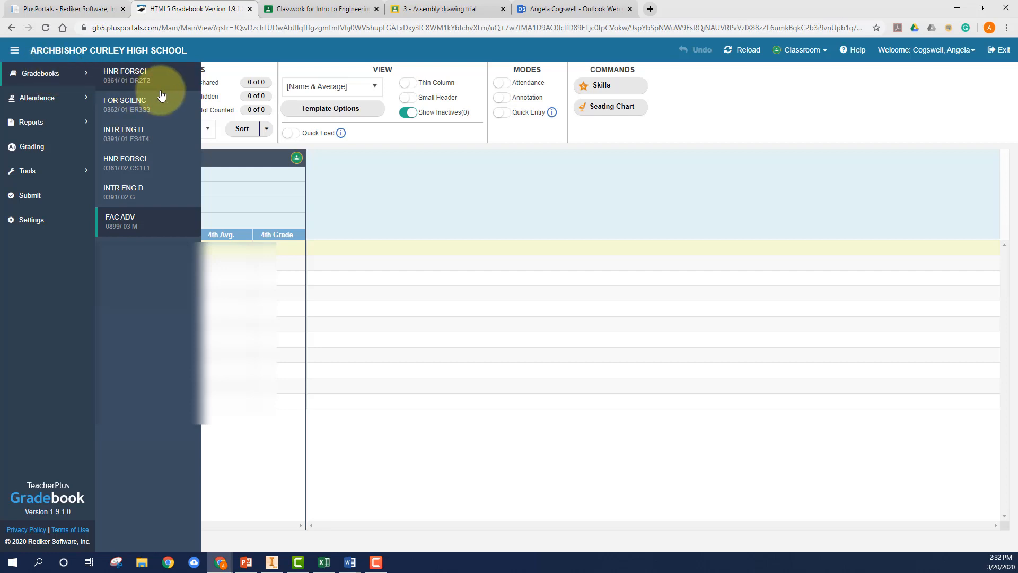
click(127, 221)
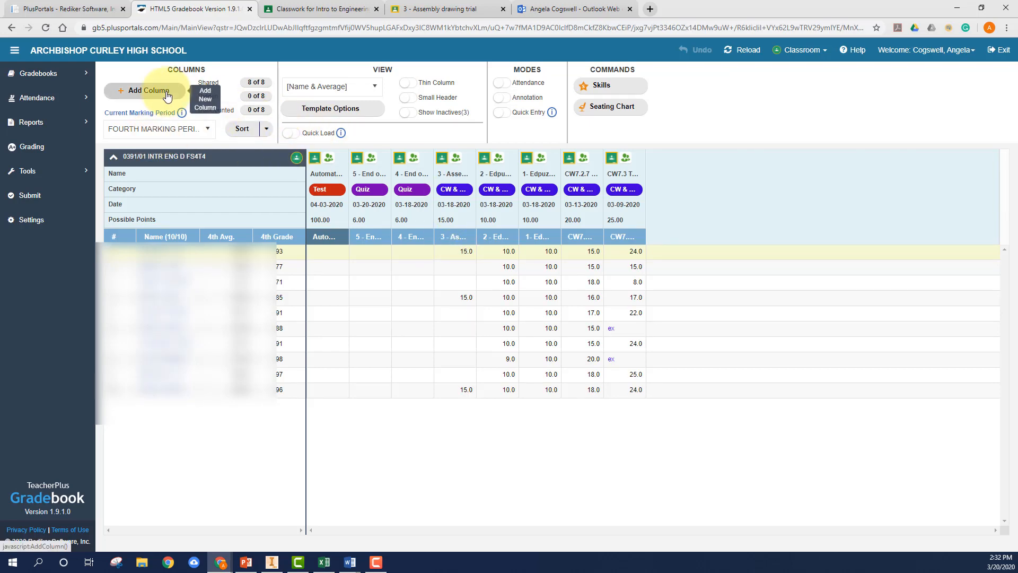
Add a gradebook column linked to the Classroom assignment 'Online learning questionnaire'
click(147, 89)
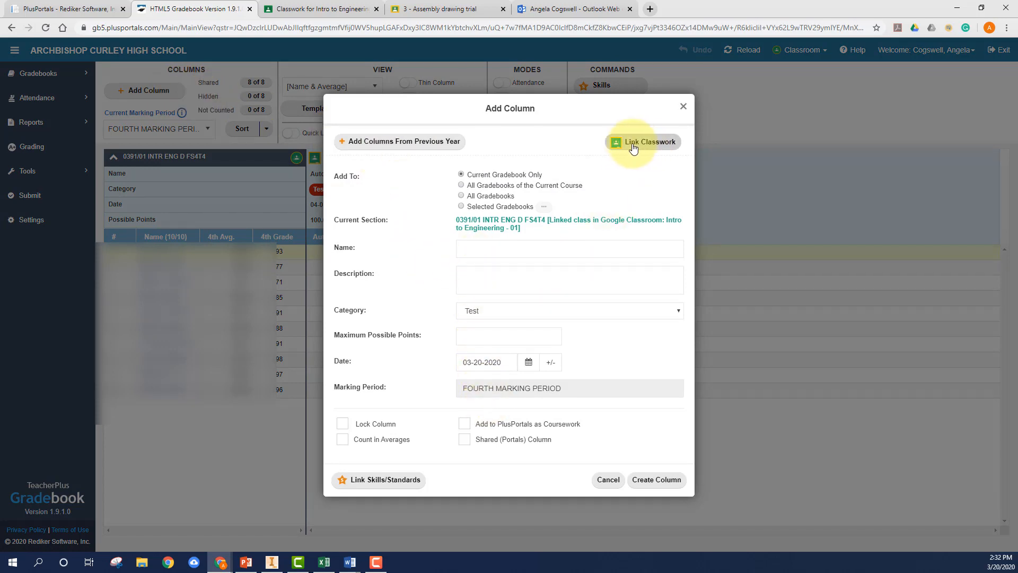
click(649, 141)
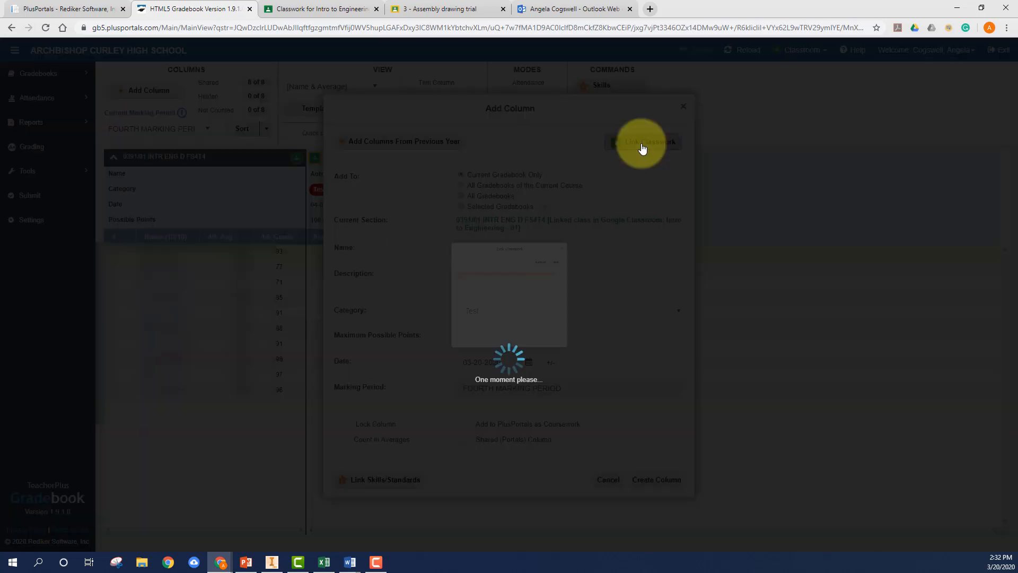
click(643, 141)
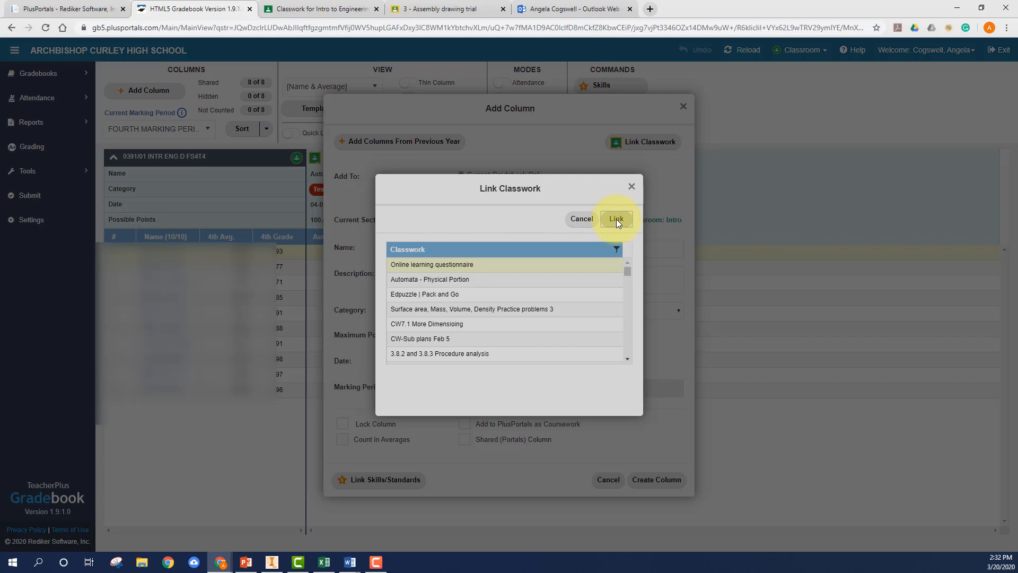
click(615, 219)
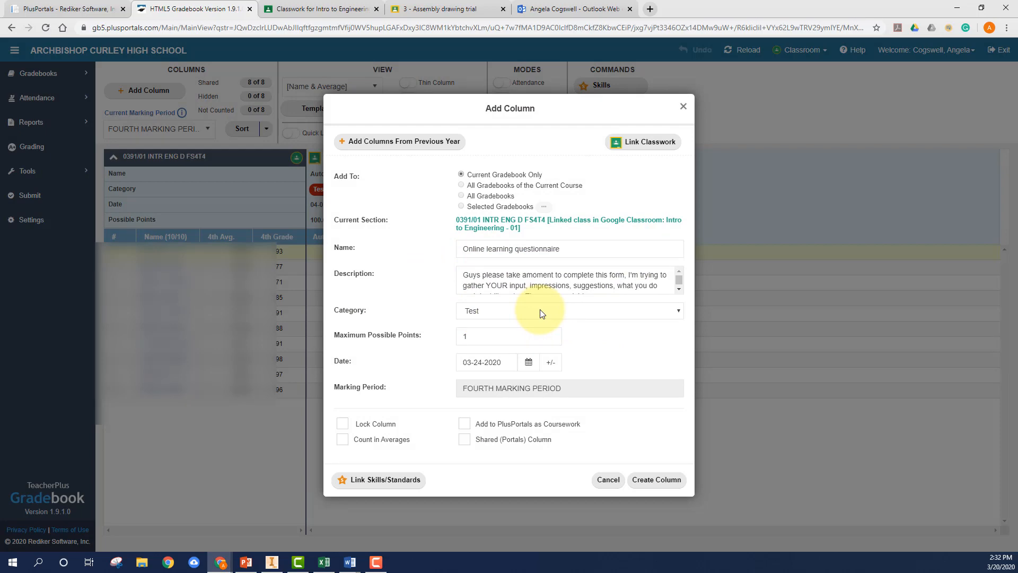
Make the column a Quiz counted in averages, shared to portals and added as PlusPortals coursework, and create it
click(568, 310)
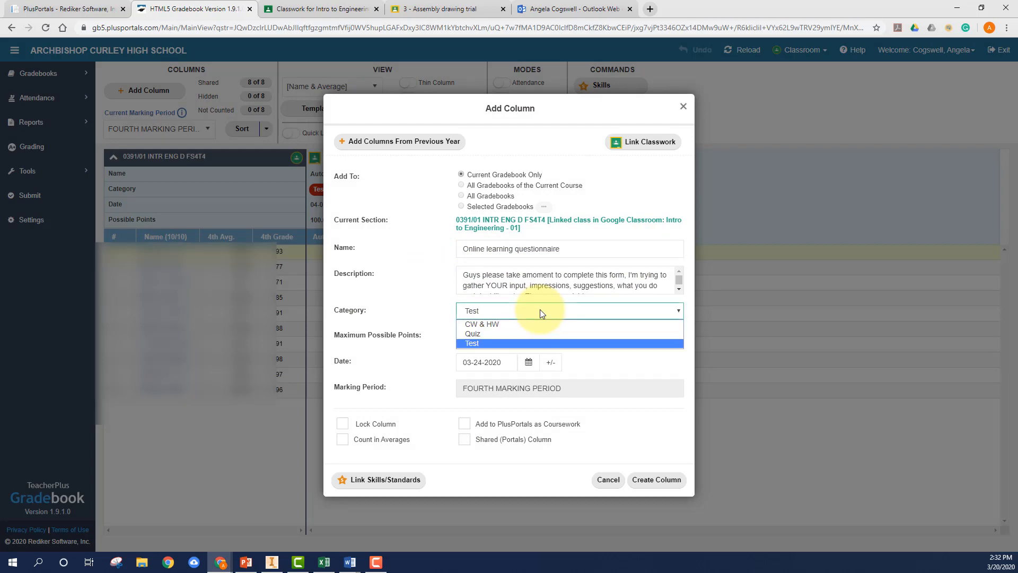
click(472, 332)
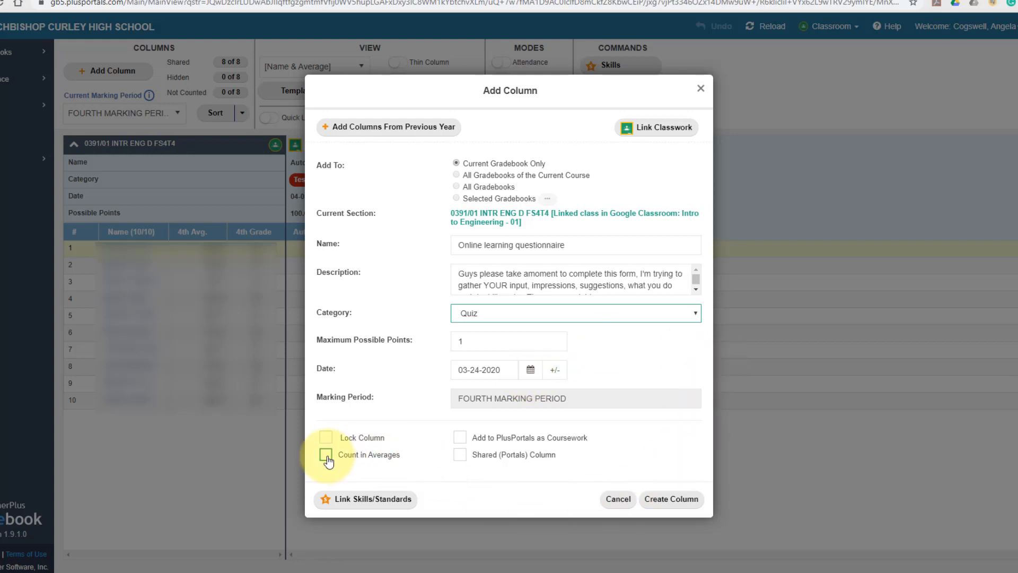
click(326, 454)
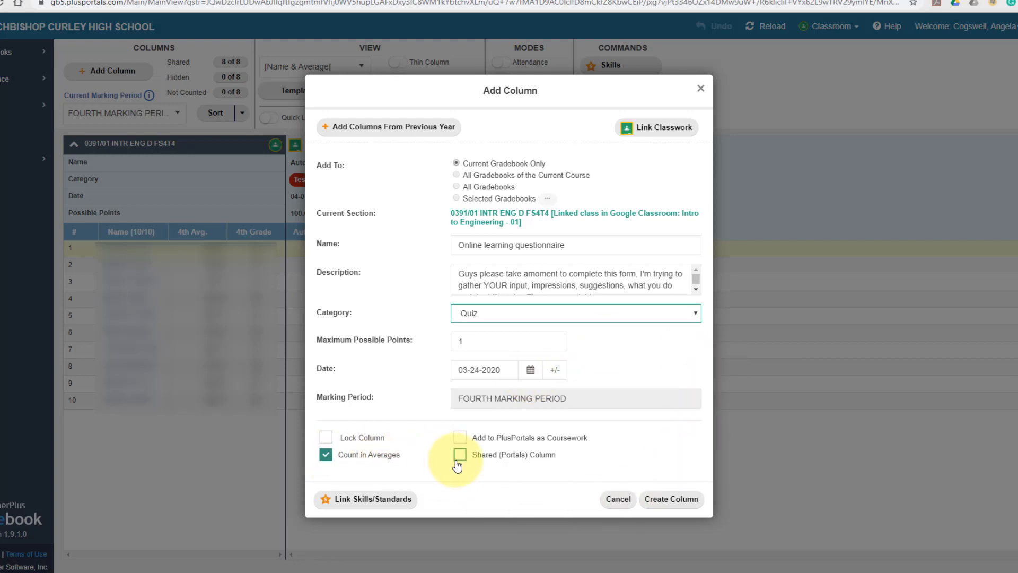
click(459, 454)
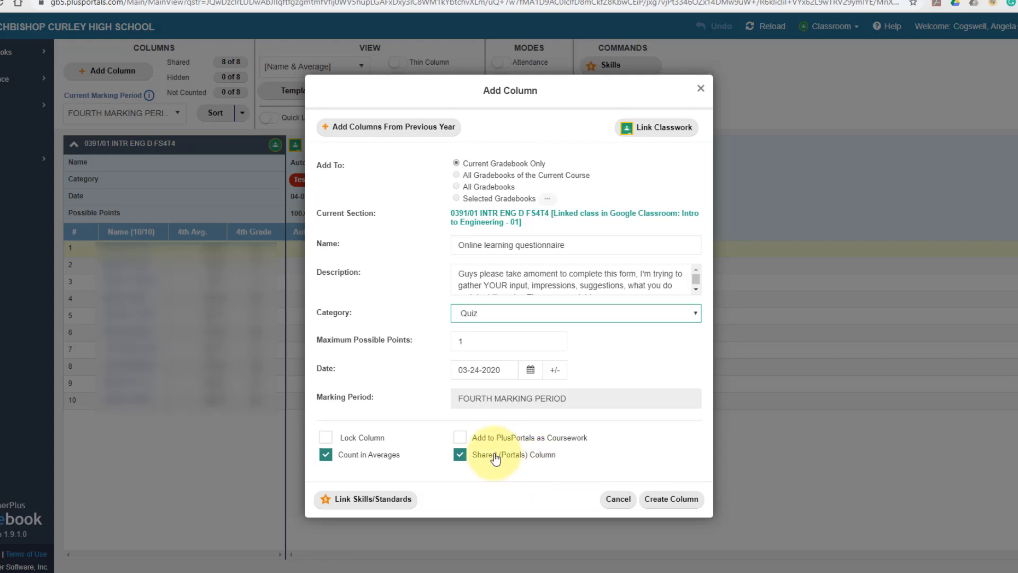
click(459, 437)
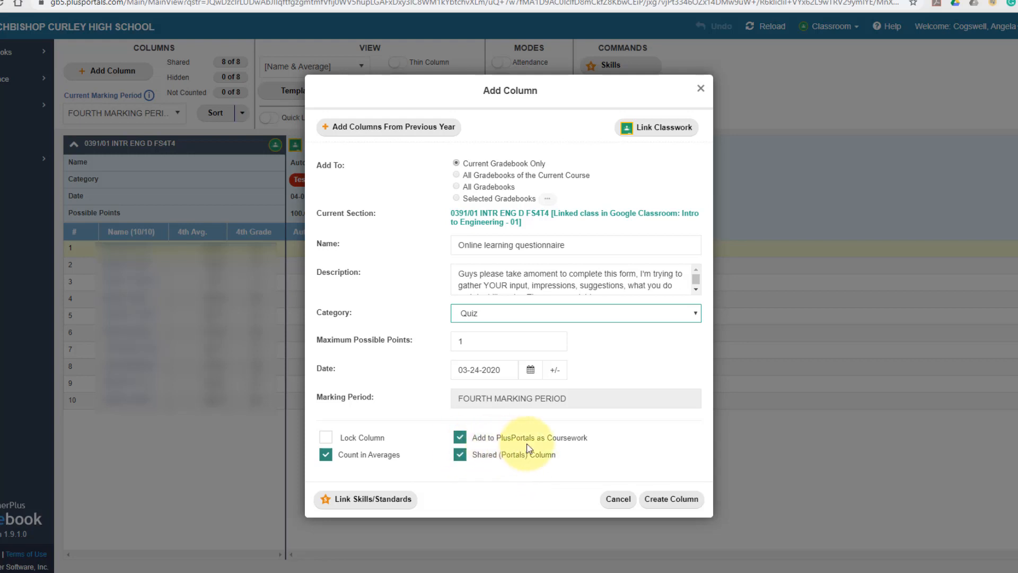
mouse_move(580, 450)
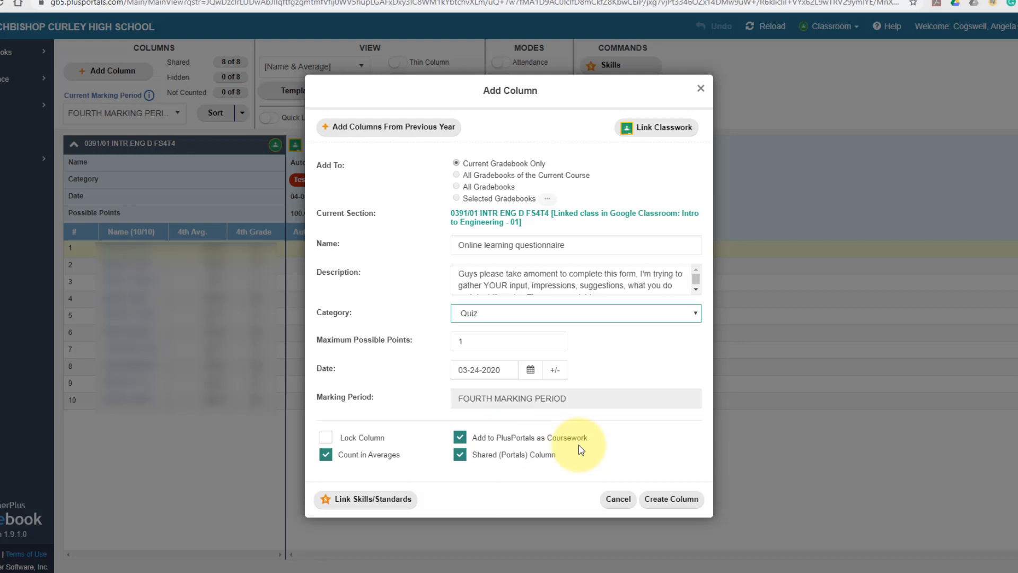
mouse_move(663, 491)
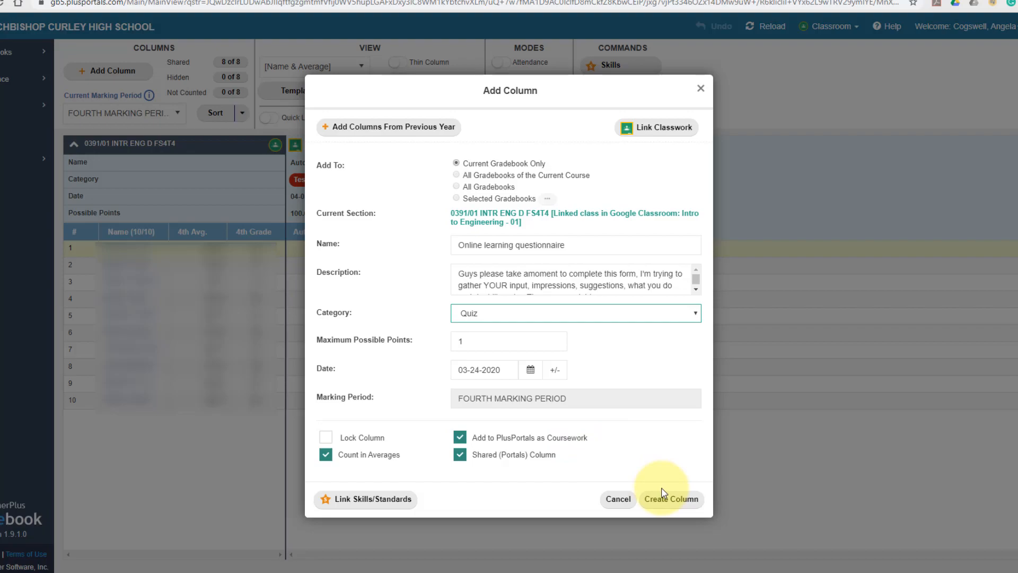
click(670, 498)
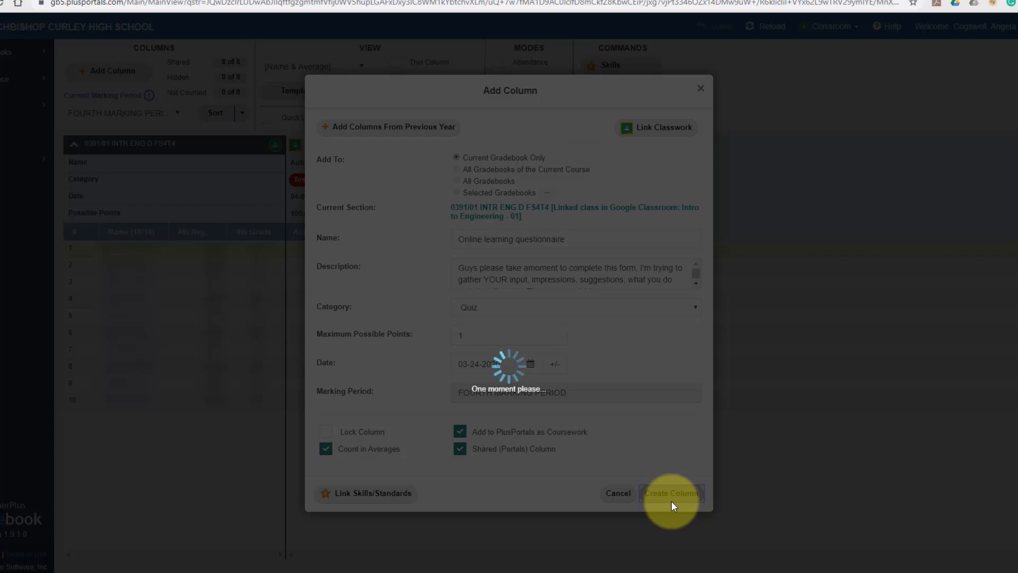
click(670, 493)
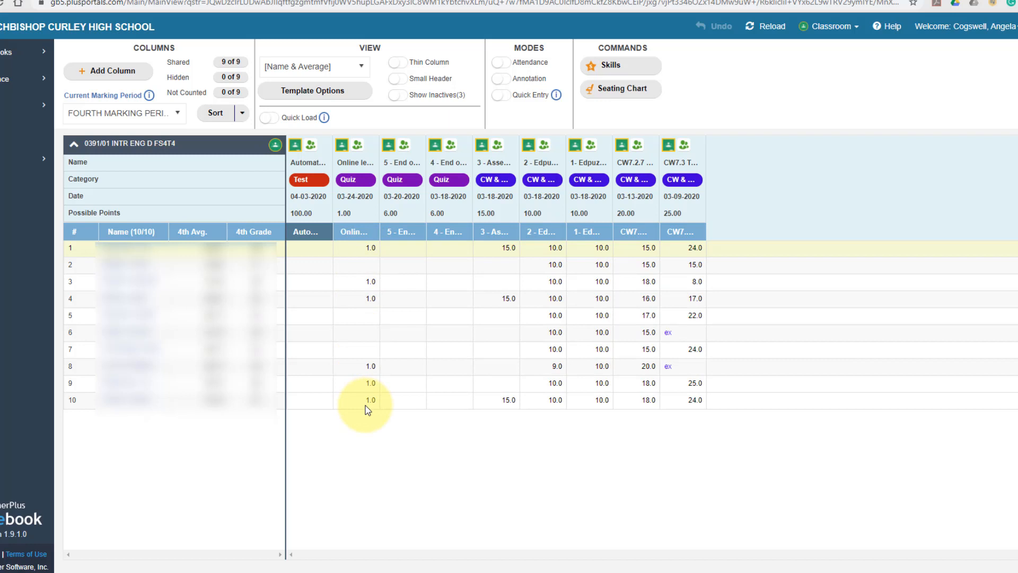
mouse_move(363, 343)
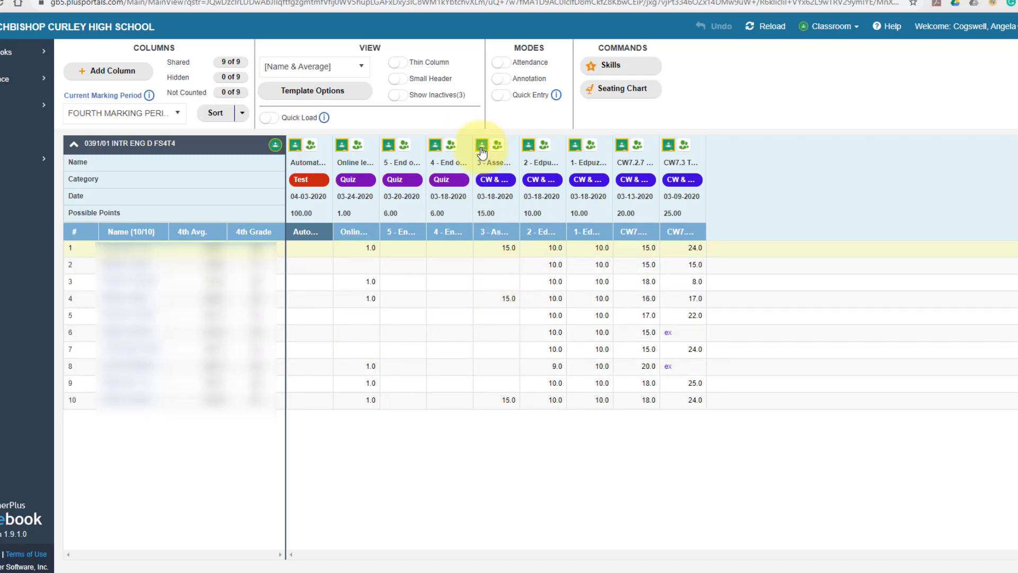
Import the Classroom grades into the '3 - Assembly drawing trial' column
click(481, 146)
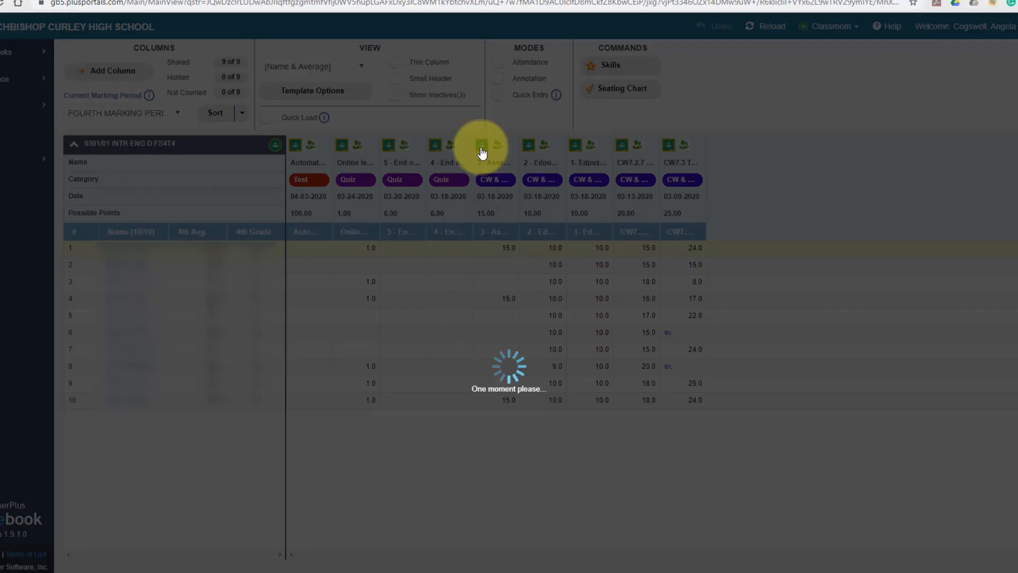
click(480, 144)
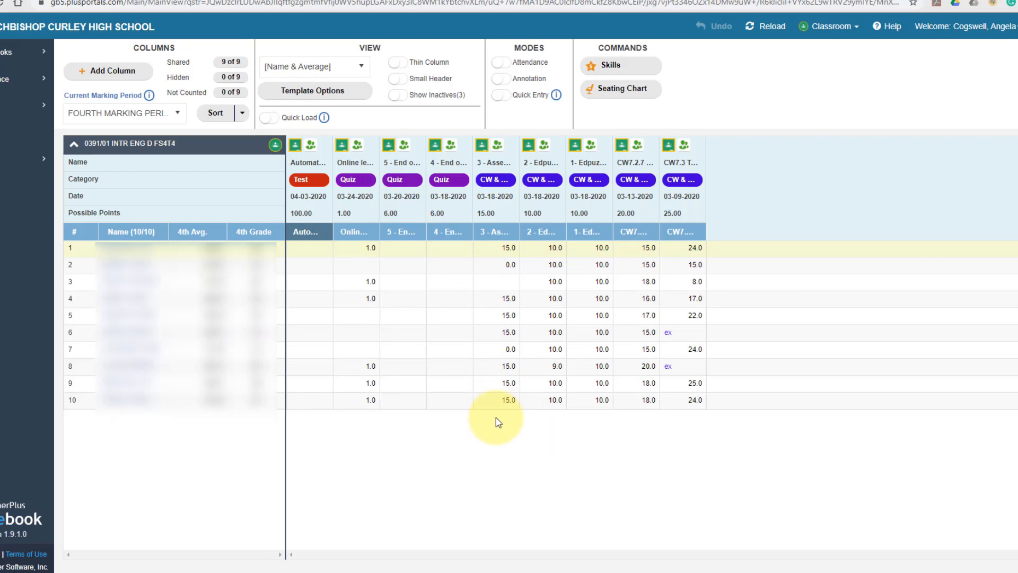
click(508, 400)
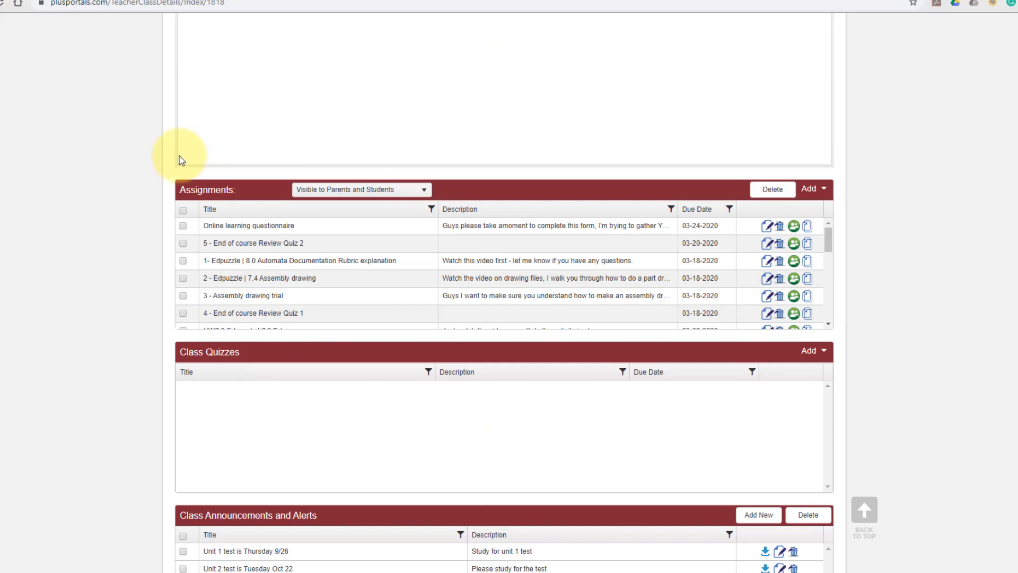
mouse_move(125, 175)
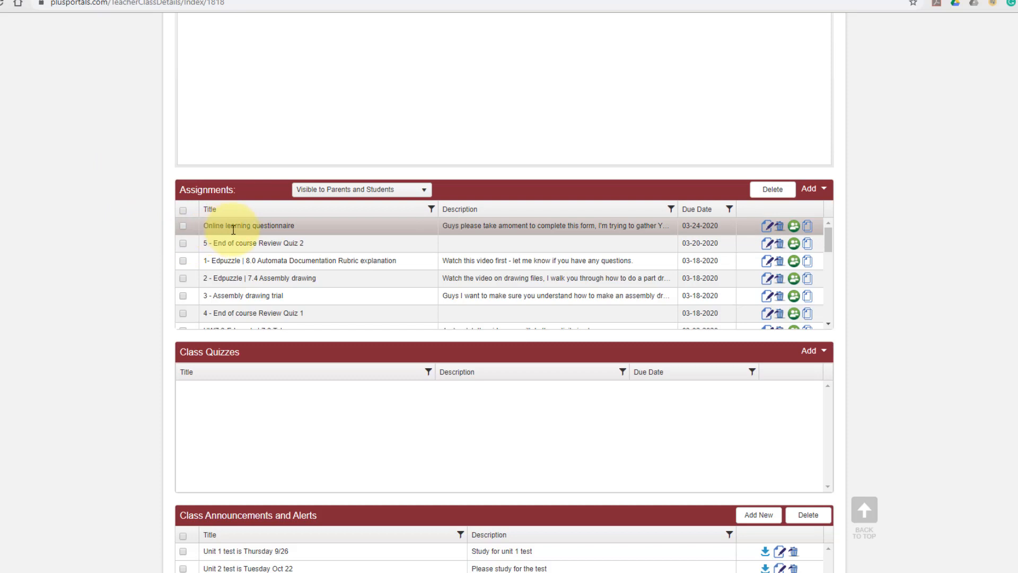
mouse_move(314, 233)
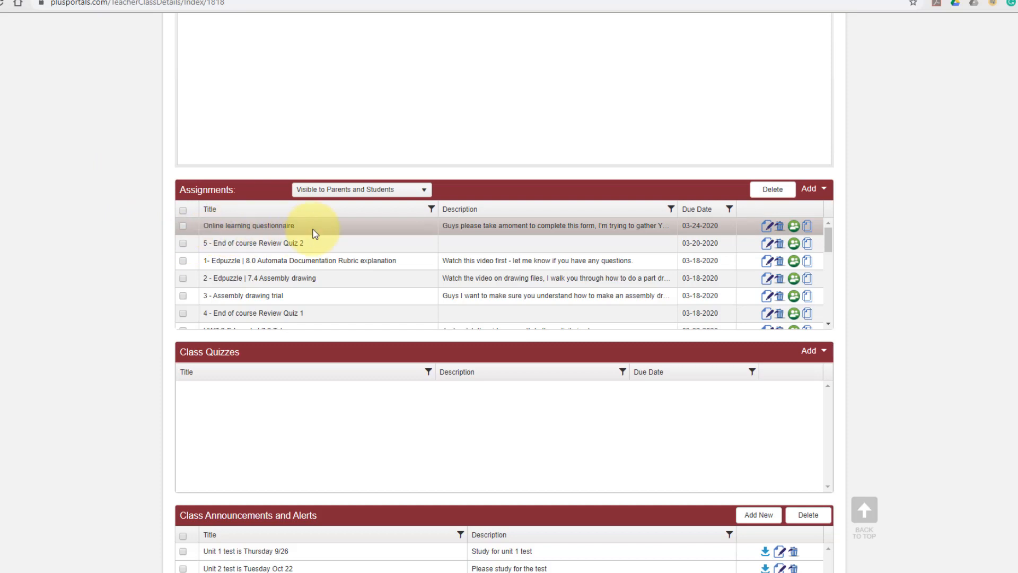
mouse_move(505, 245)
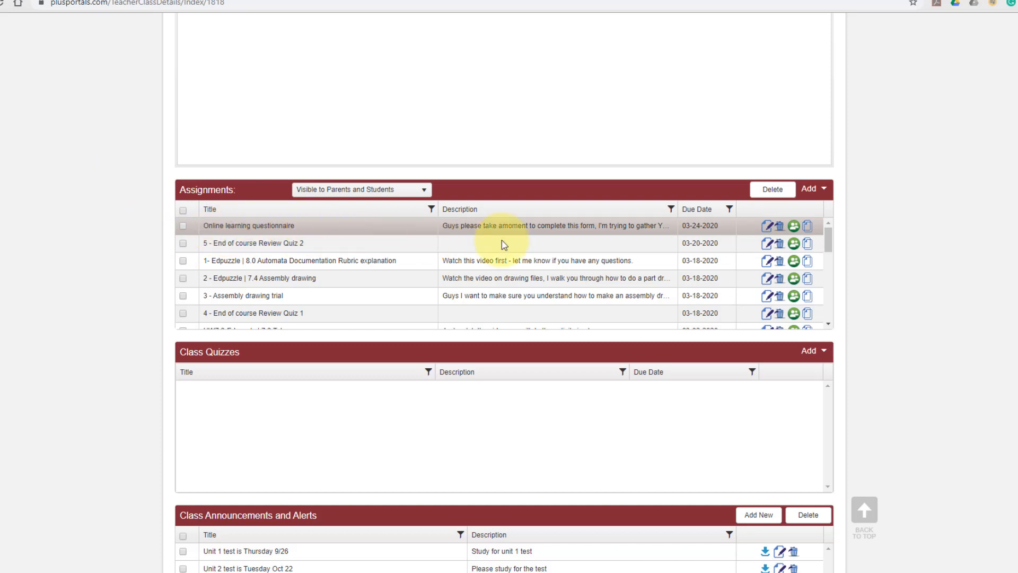